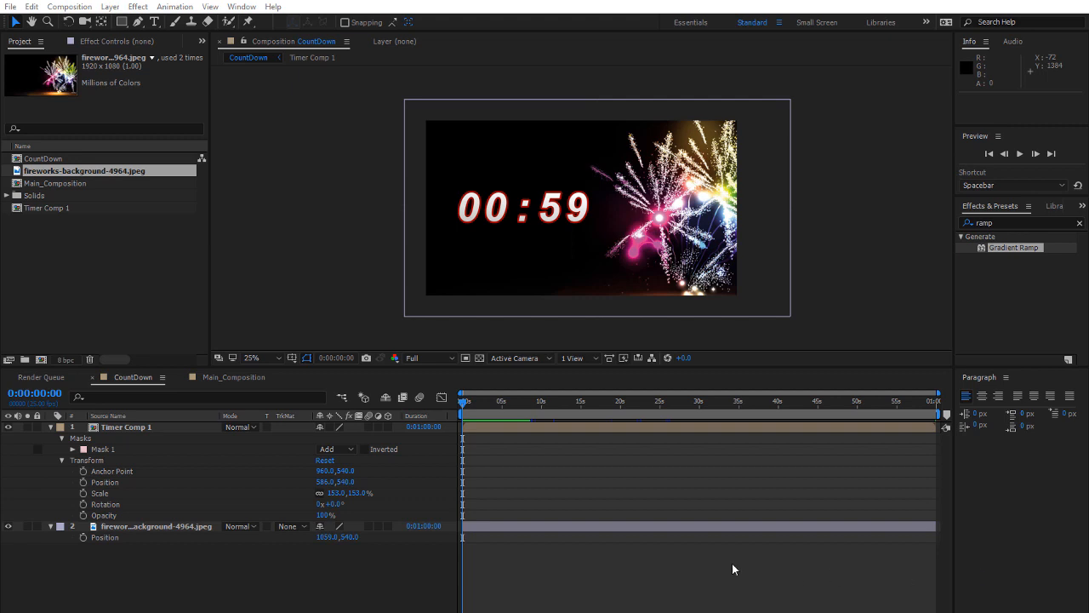
mouse_move(352, 211)
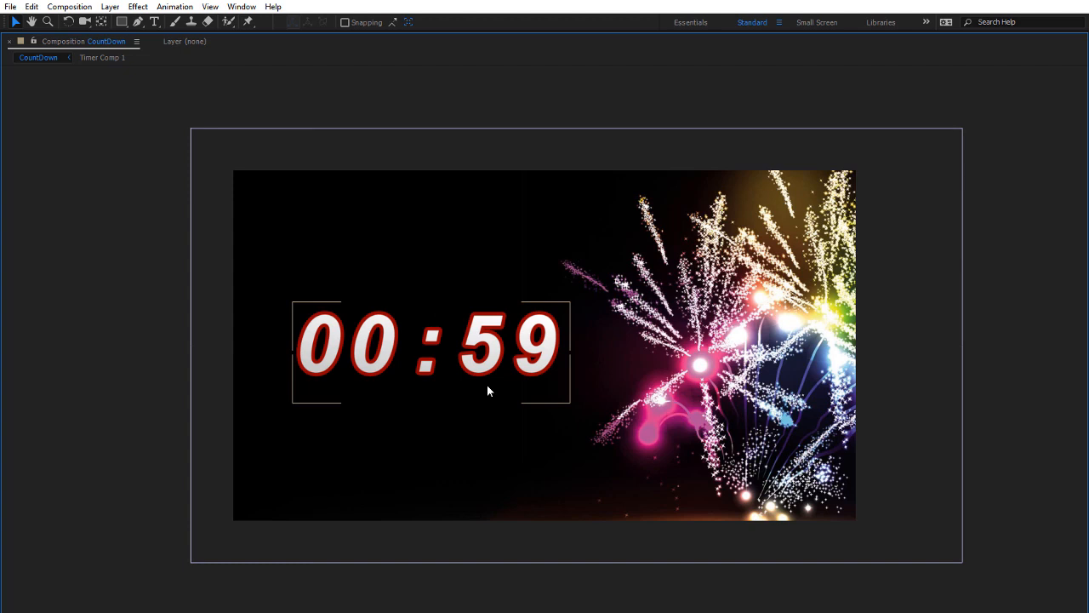
mouse_move(499, 342)
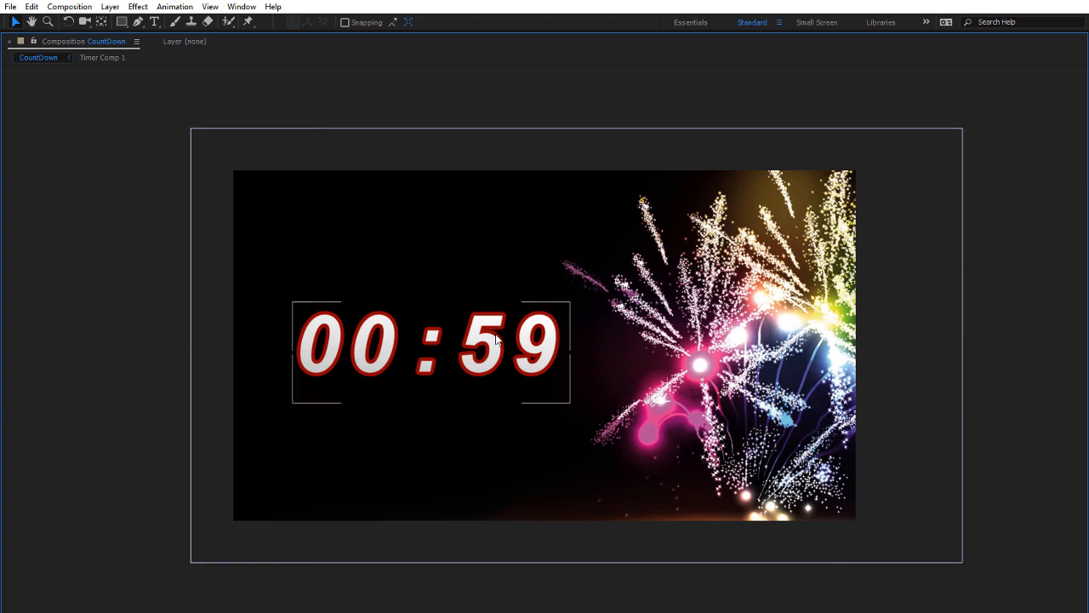
Play the 00:59 fireworks countdown preview, then bring up Main_Composition in the Timeline
click(144, 386)
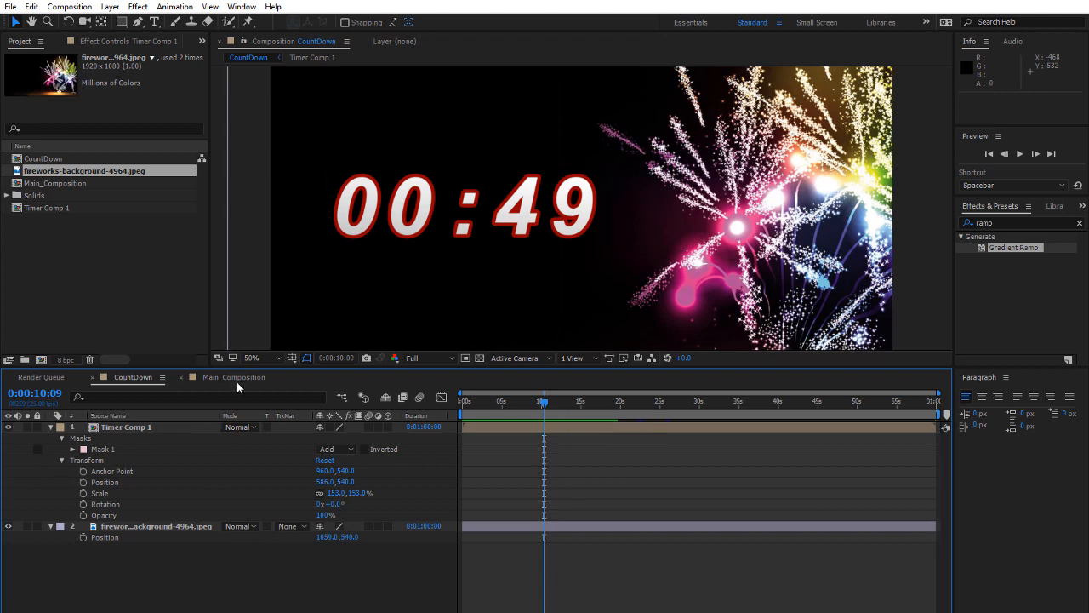
click(234, 377)
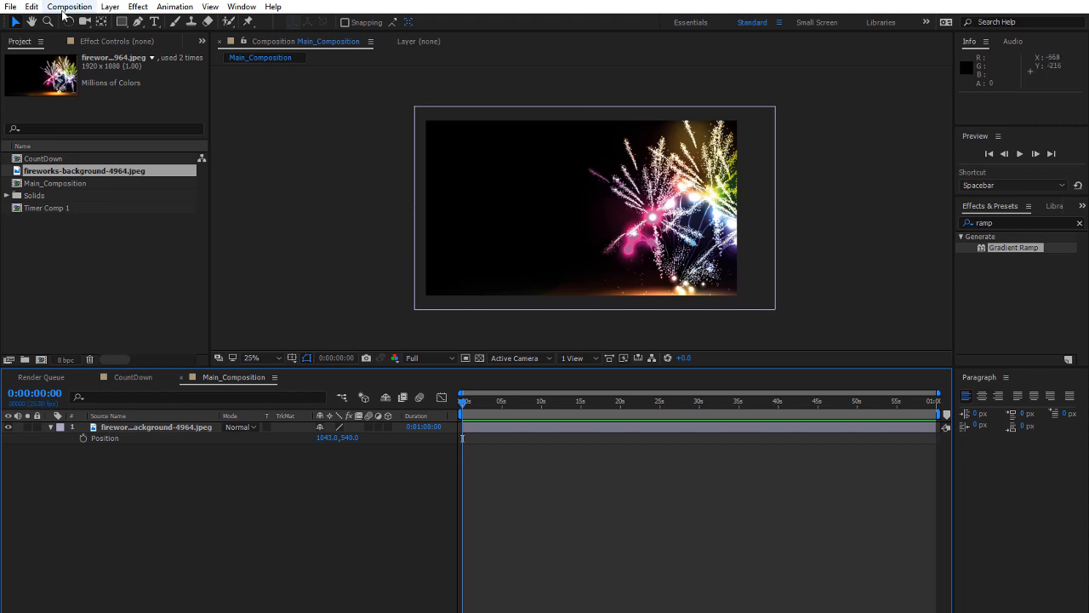
click(72, 7)
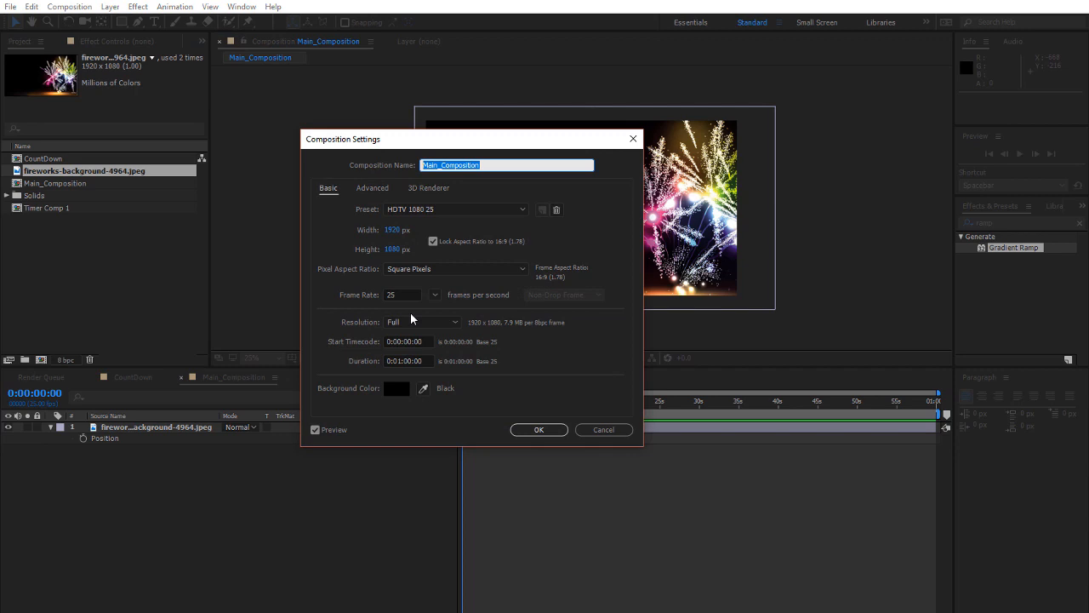
mouse_move(405, 319)
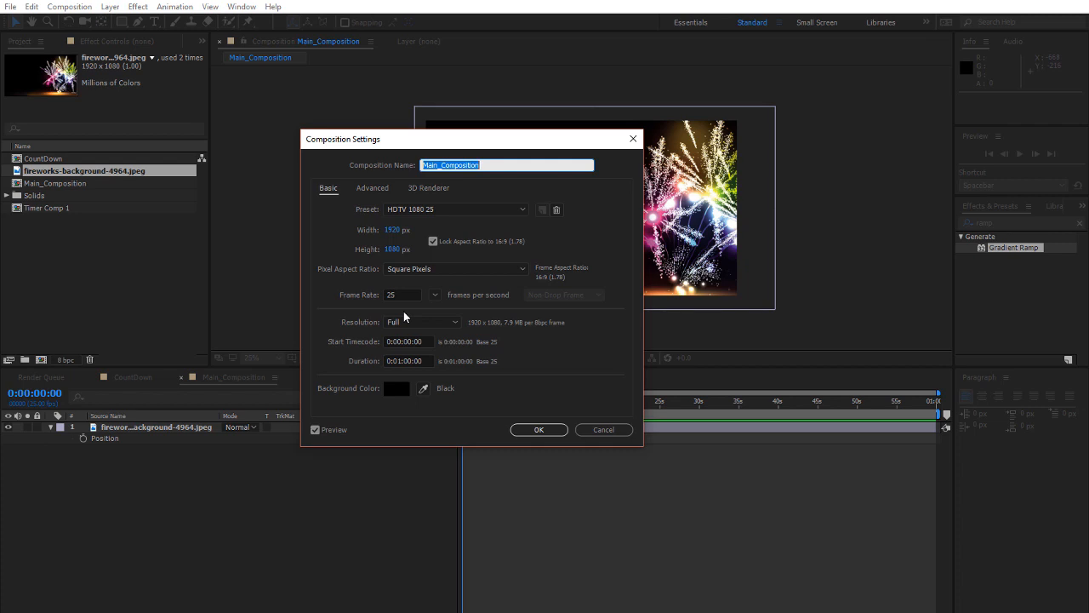
click(406, 361)
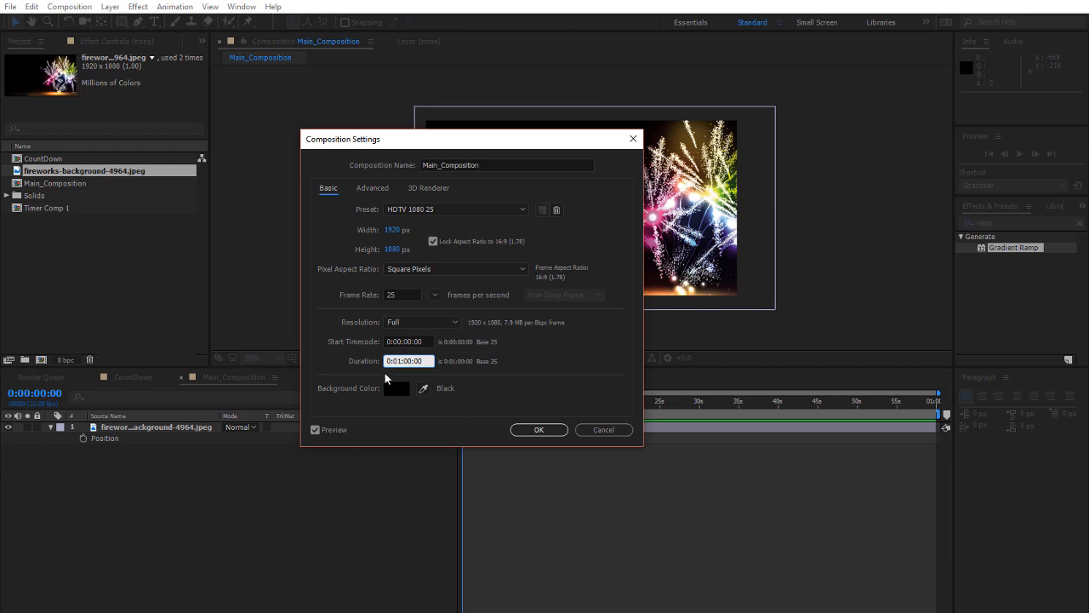
click(538, 429)
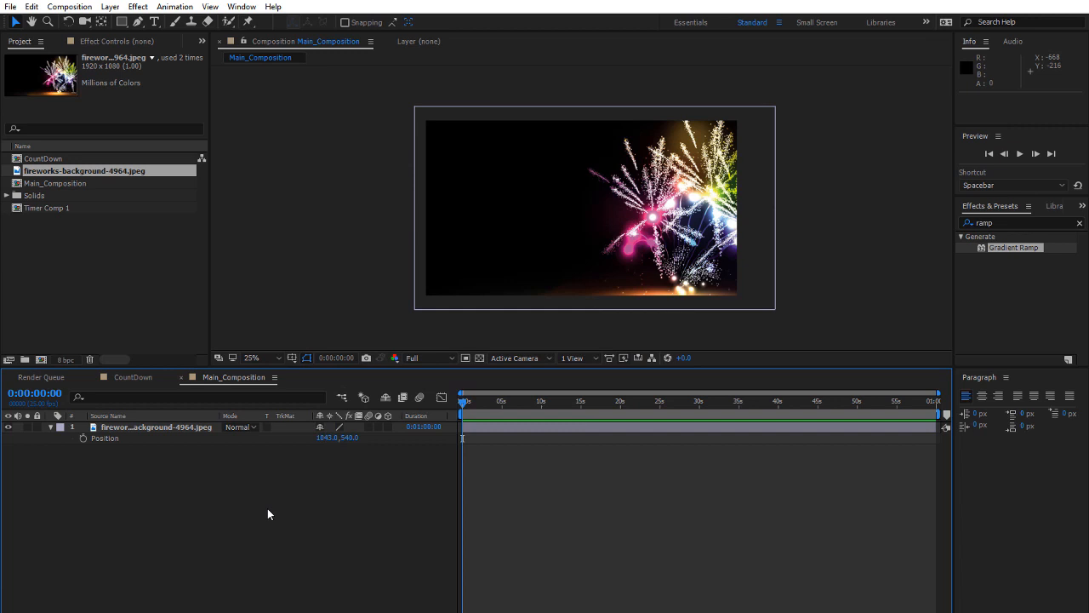
Add a black full-frame solid named Timer above the fireworks background layer
click(156, 427)
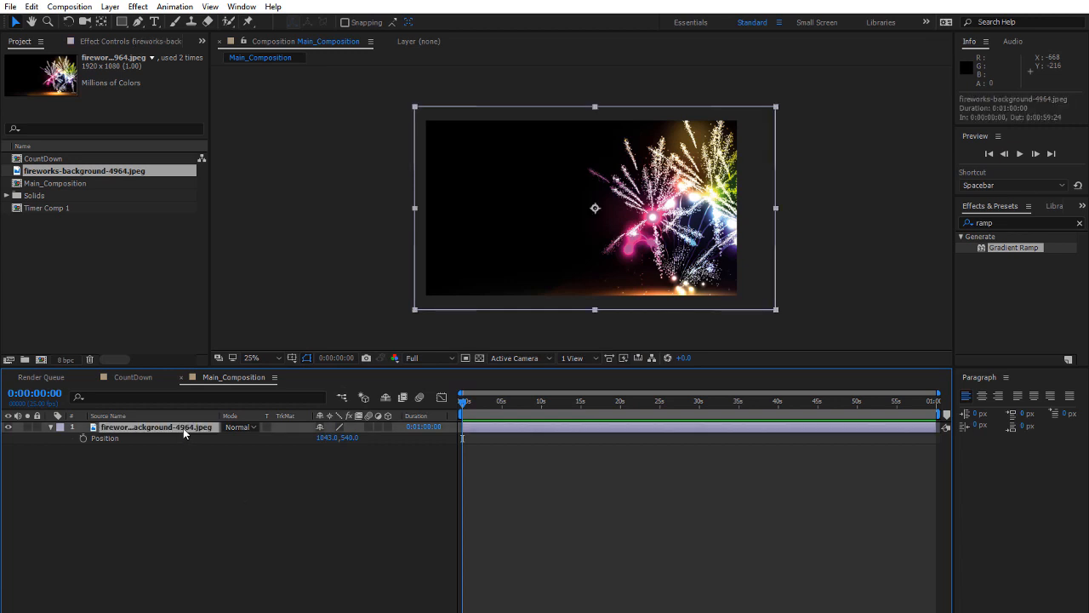
mouse_move(213, 503)
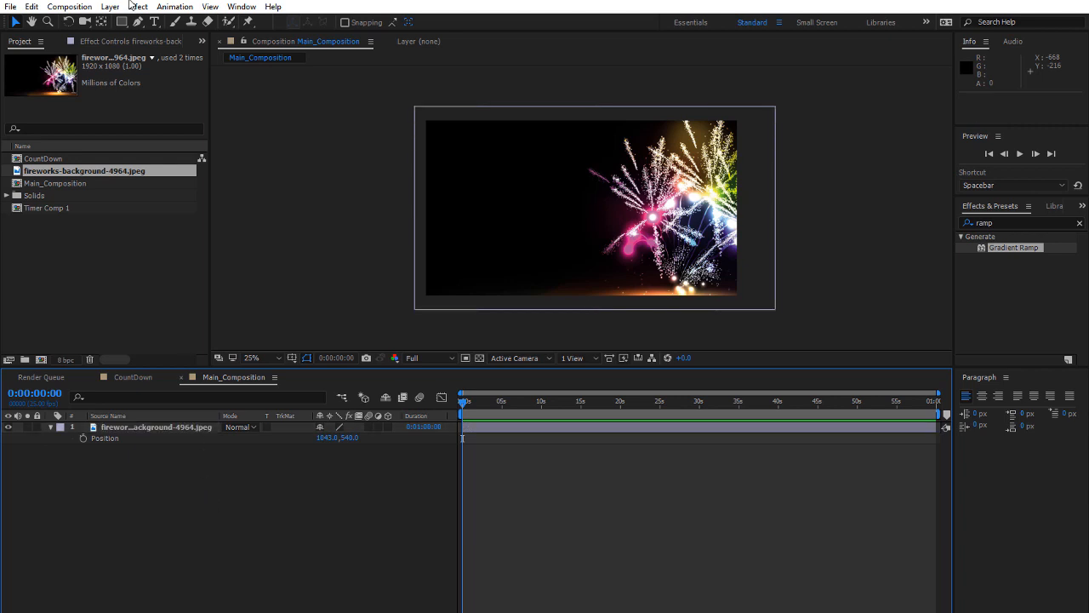
click(105, 7)
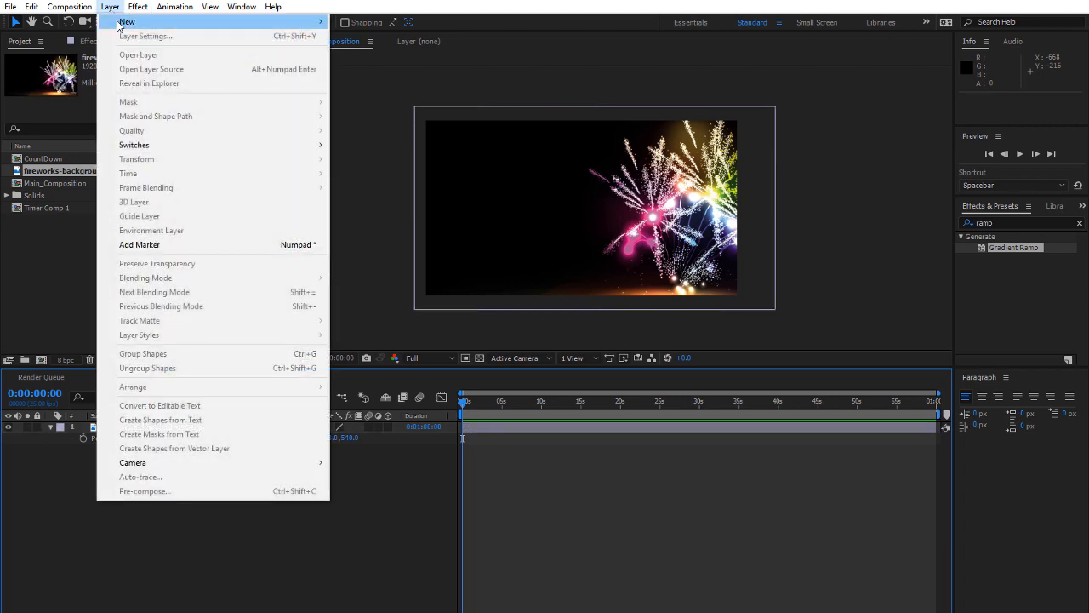
mouse_move(128, 21)
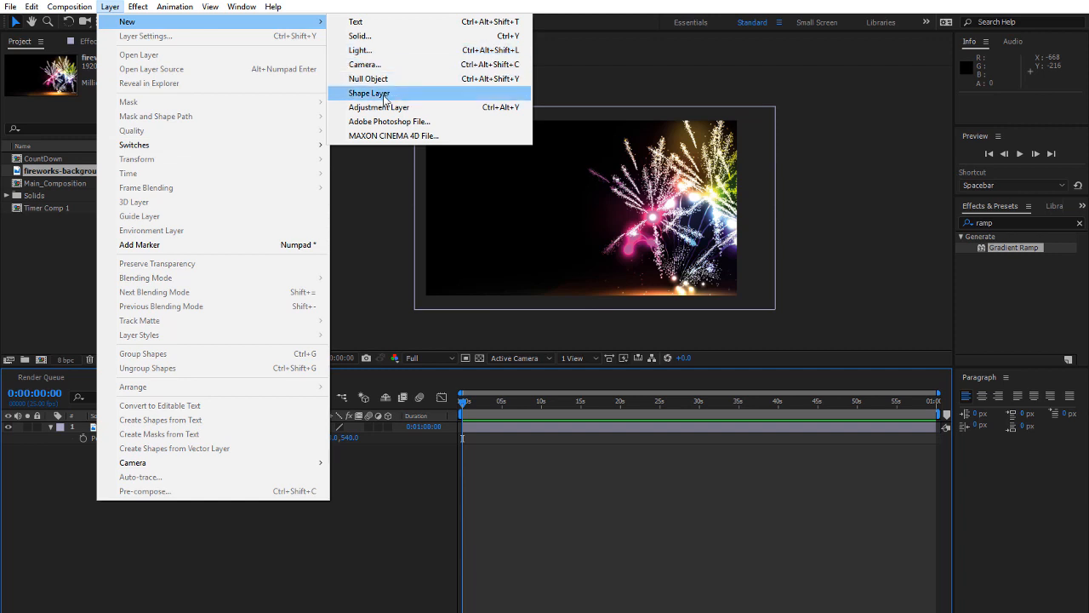
click(360, 36)
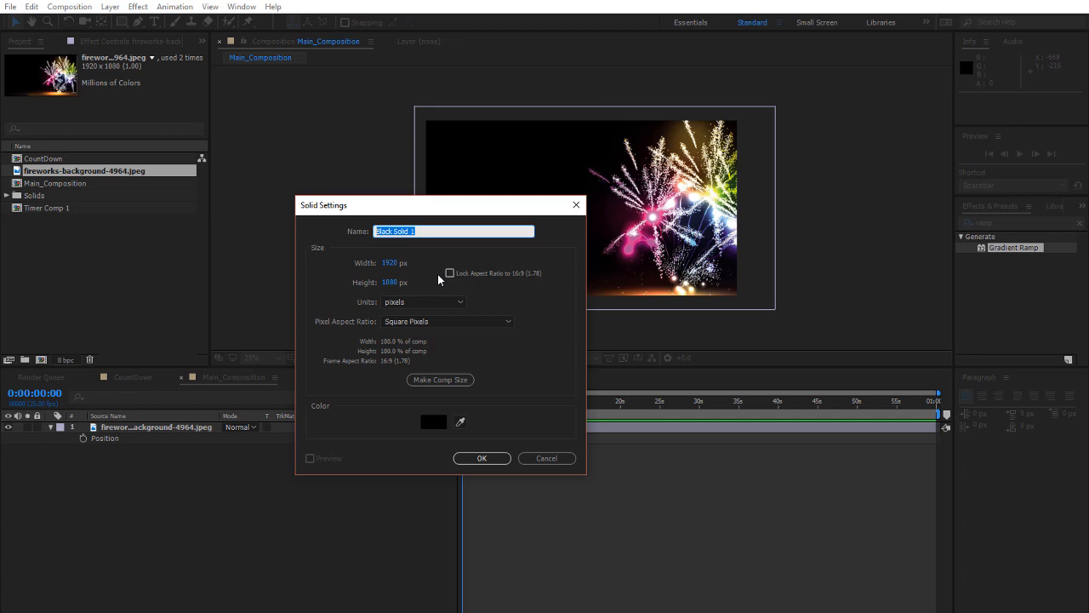
text(Timer)
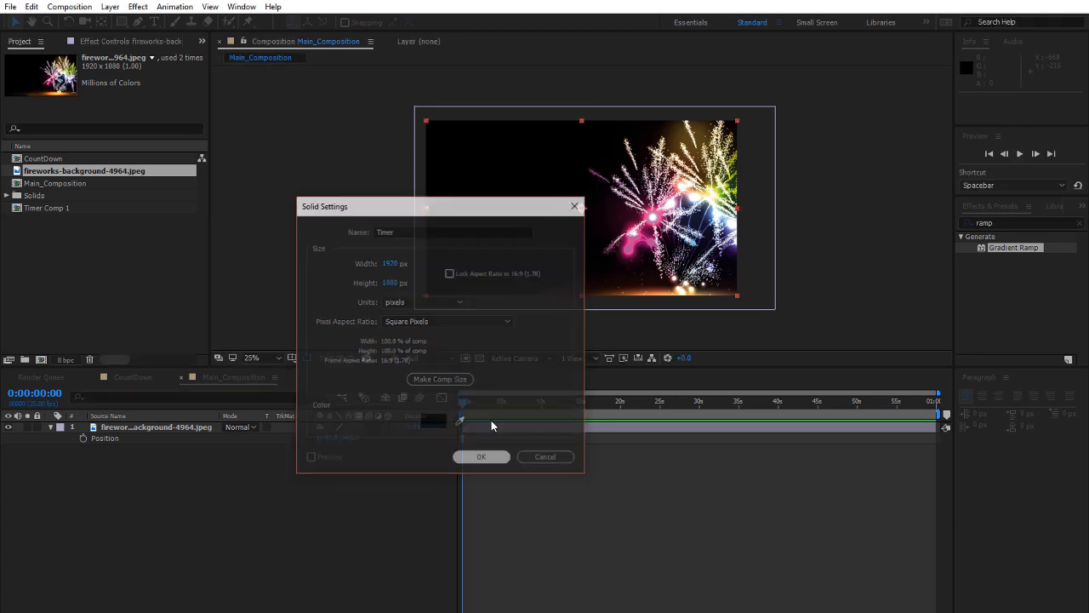
click(134, 6)
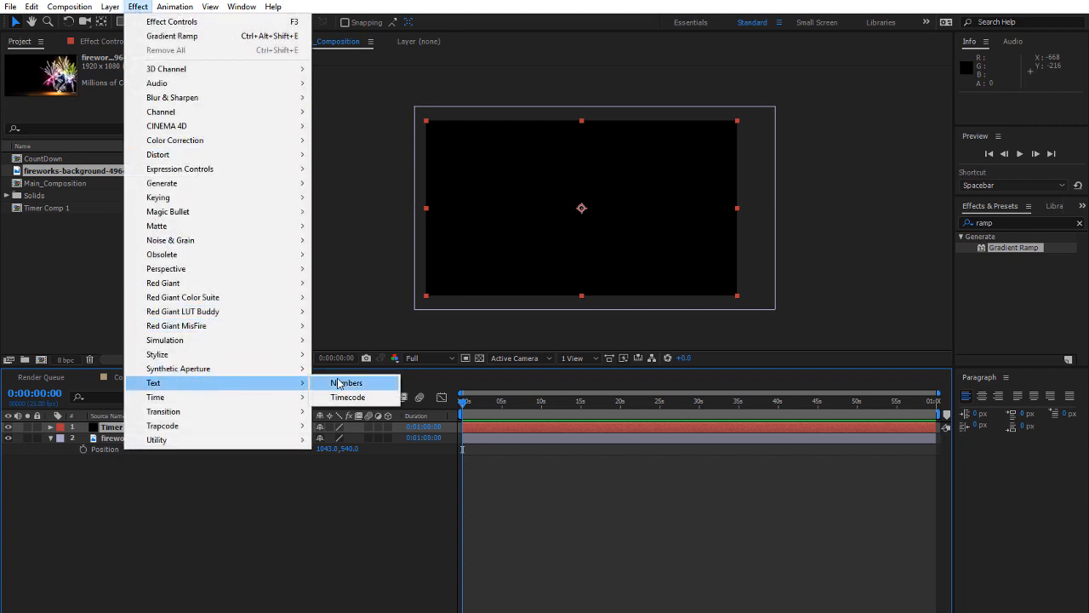
Apply the Numbers effect to Timer with Bold Italic style and Center alignment
click(346, 382)
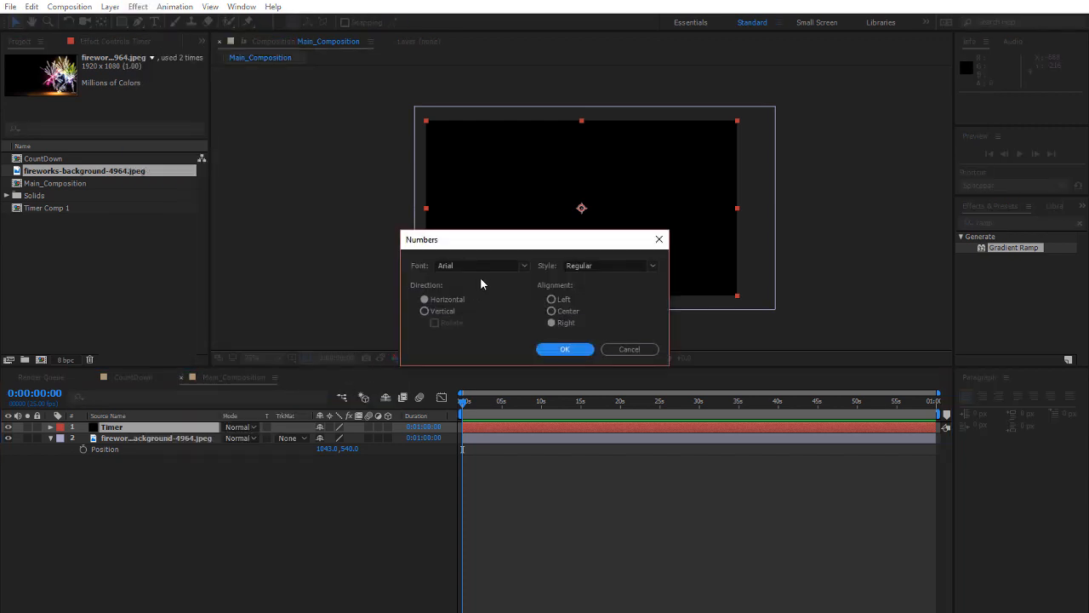
mouse_move(593, 279)
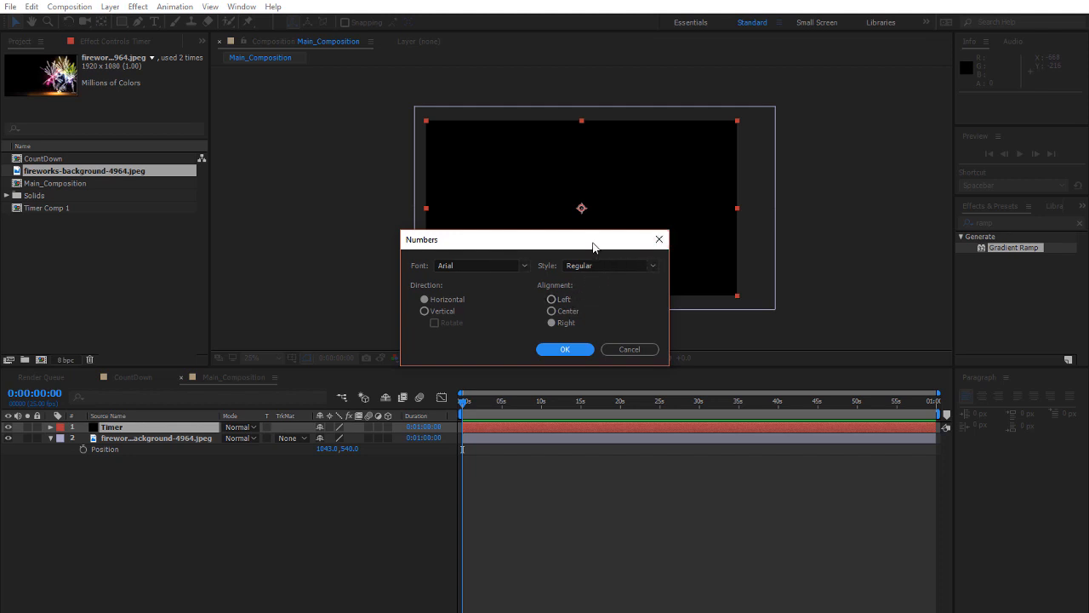
click(551, 310)
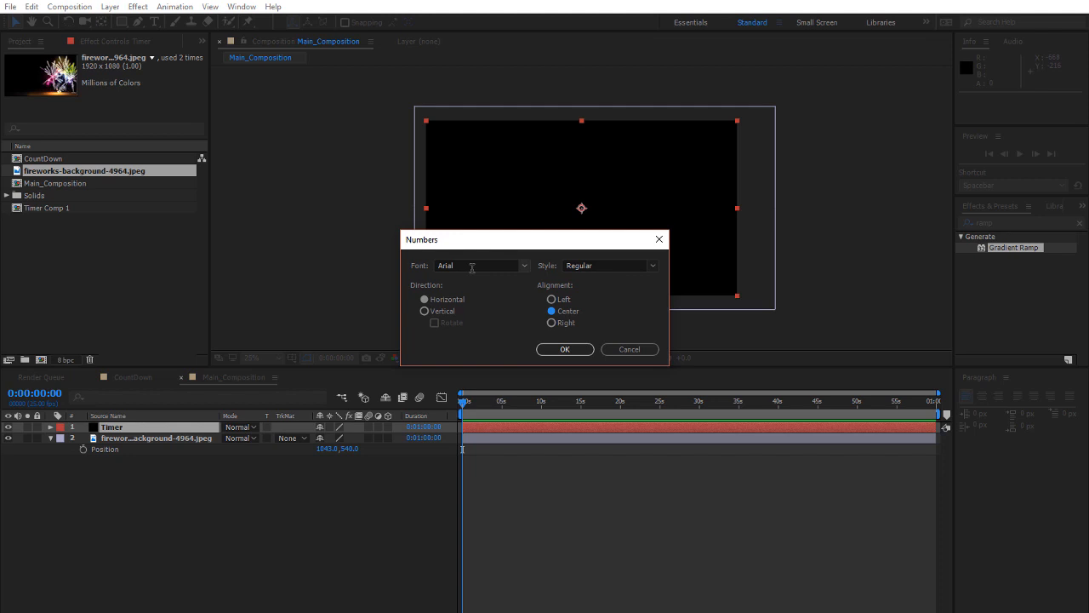
click(650, 265)
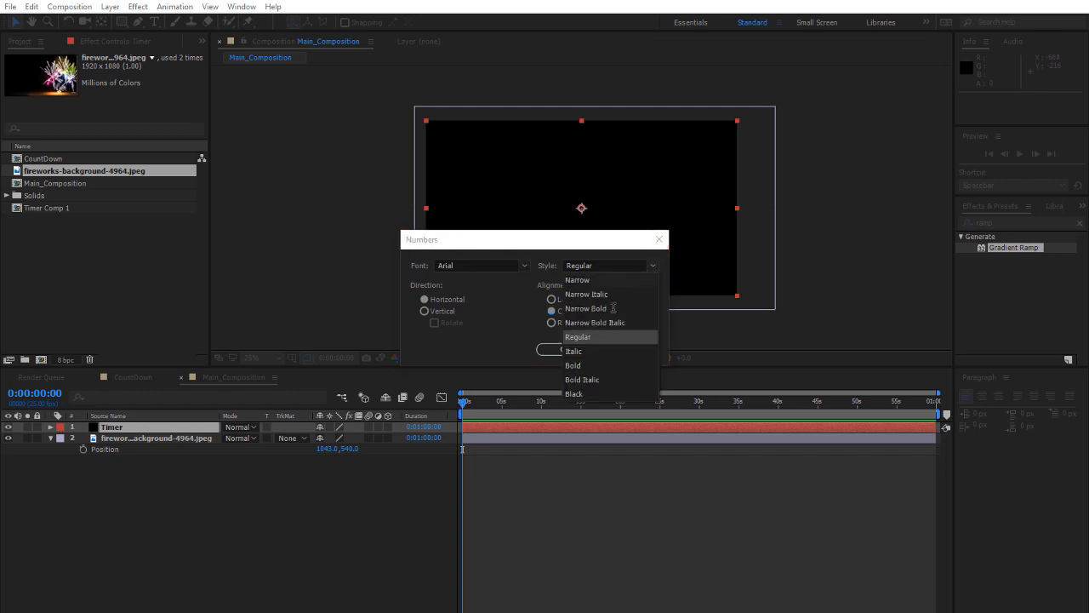
click(582, 378)
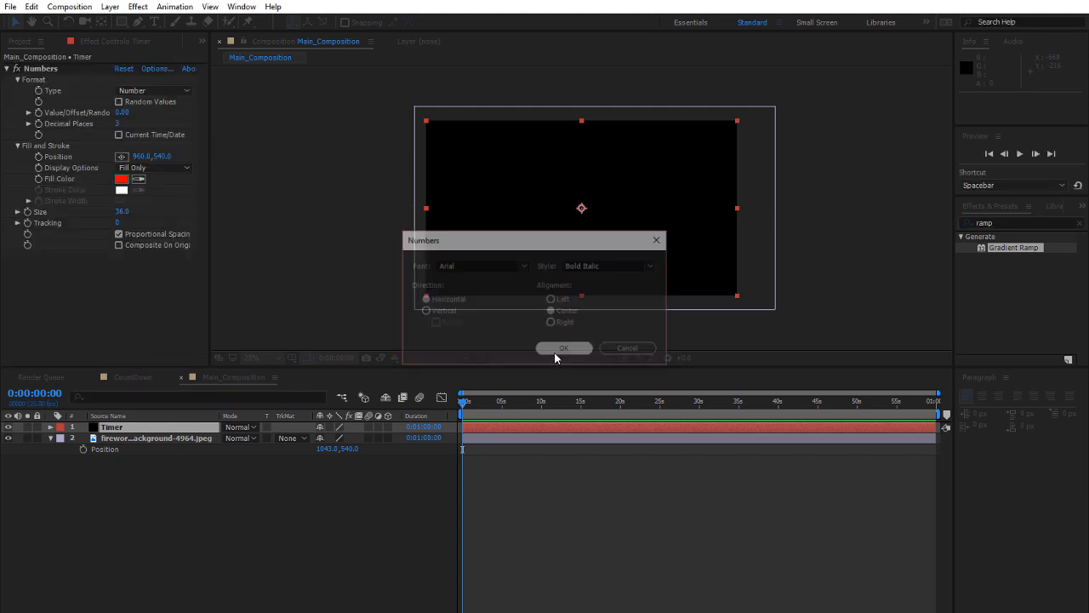
click(565, 348)
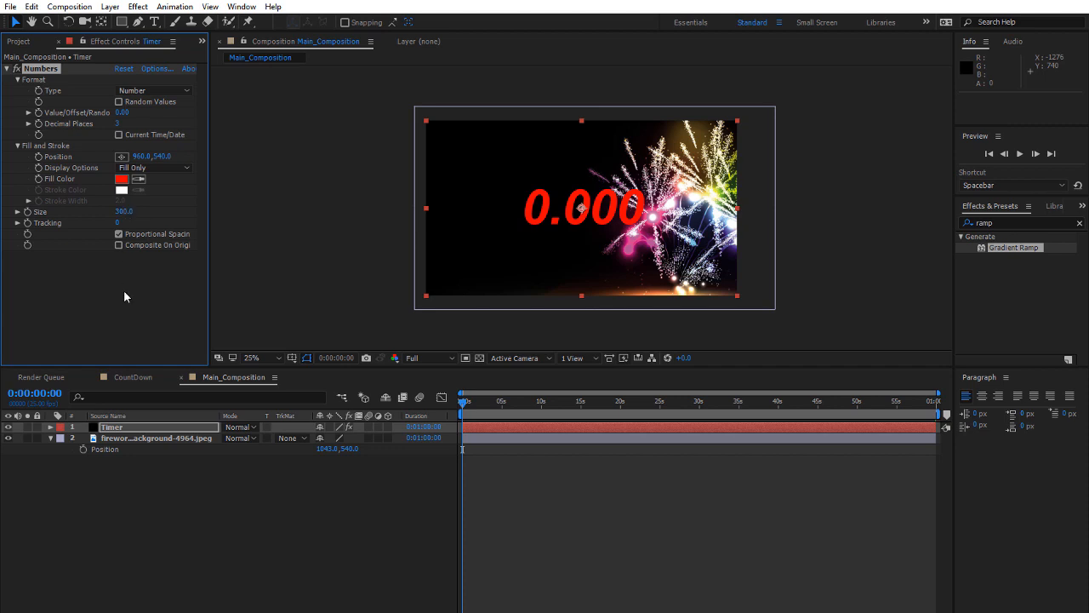
mouse_move(58, 91)
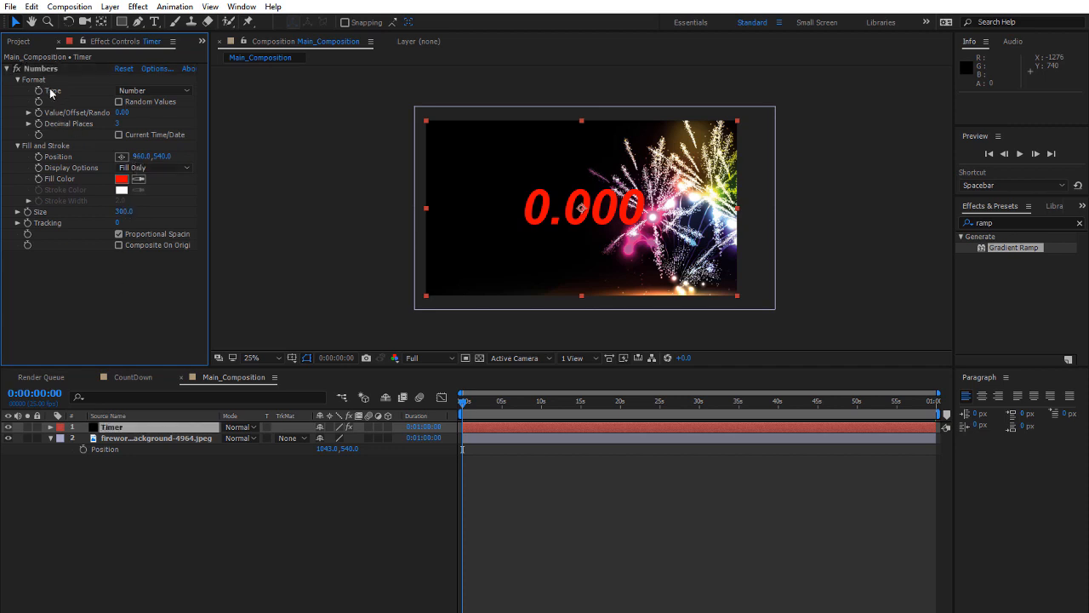
Set the Numbers Type to Timecode [25] and scrub the timeline to check it
click(153, 90)
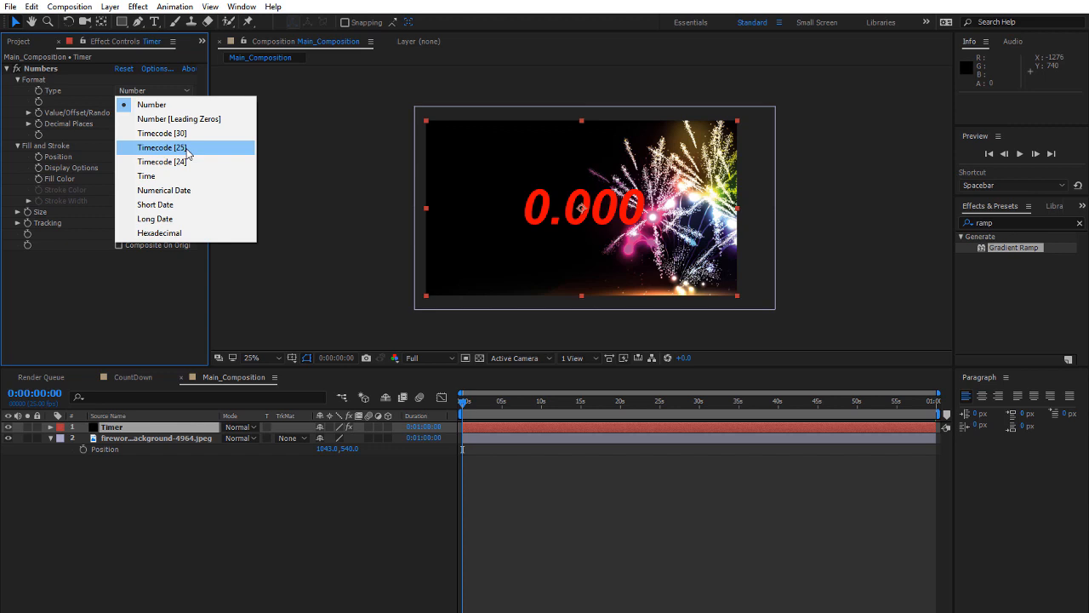
mouse_move(192, 133)
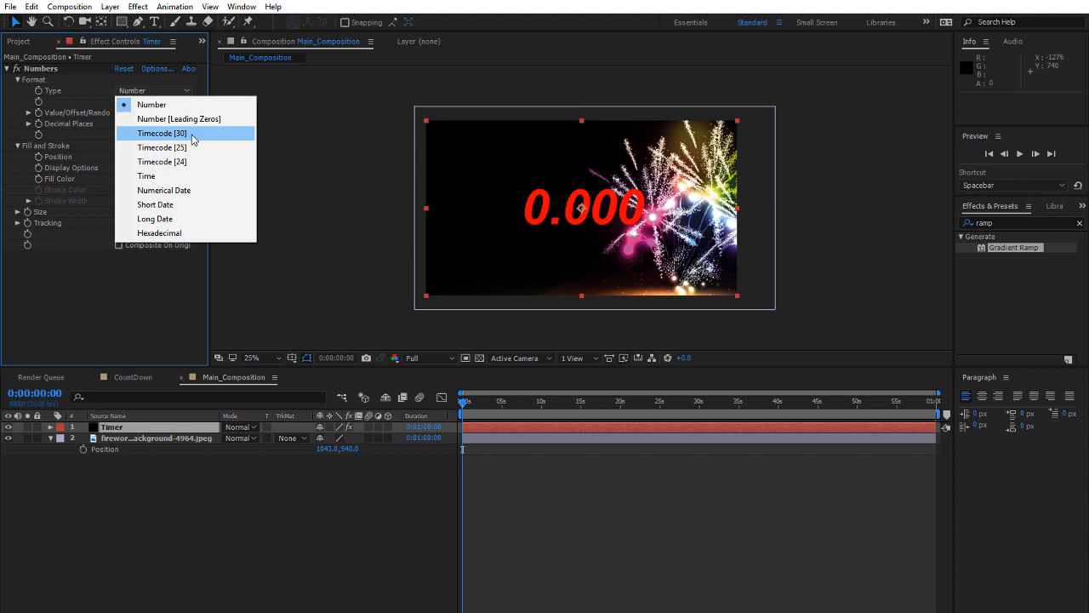
mouse_move(192, 152)
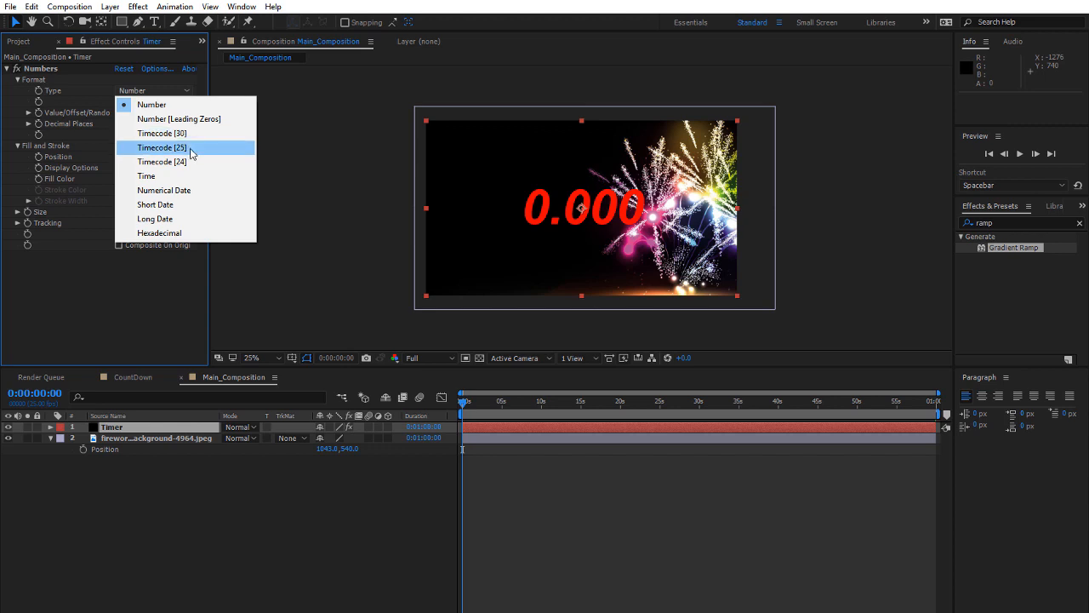
mouse_move(188, 162)
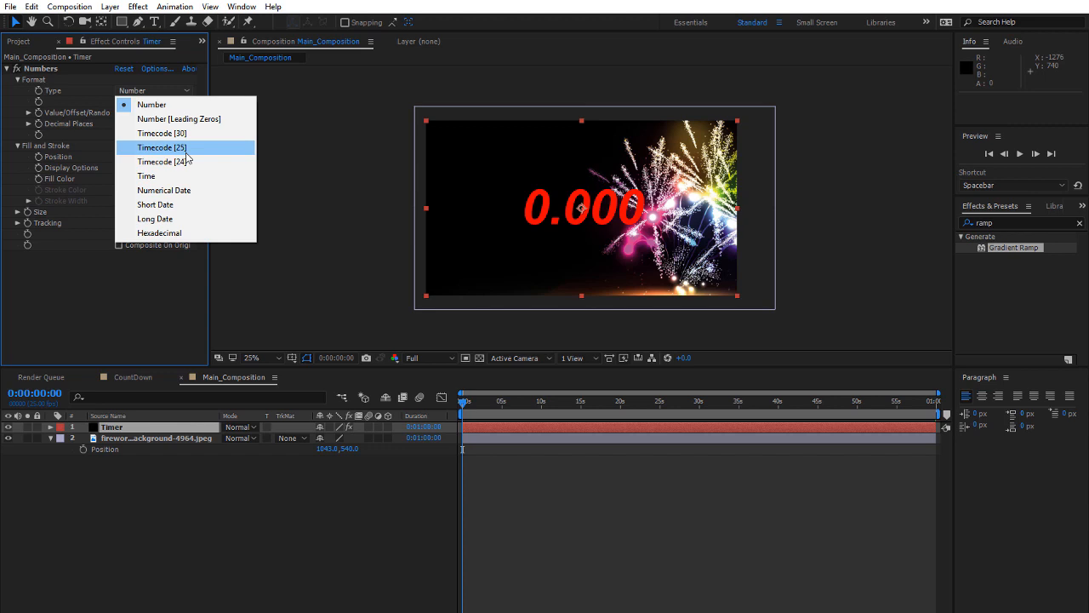
click(160, 147)
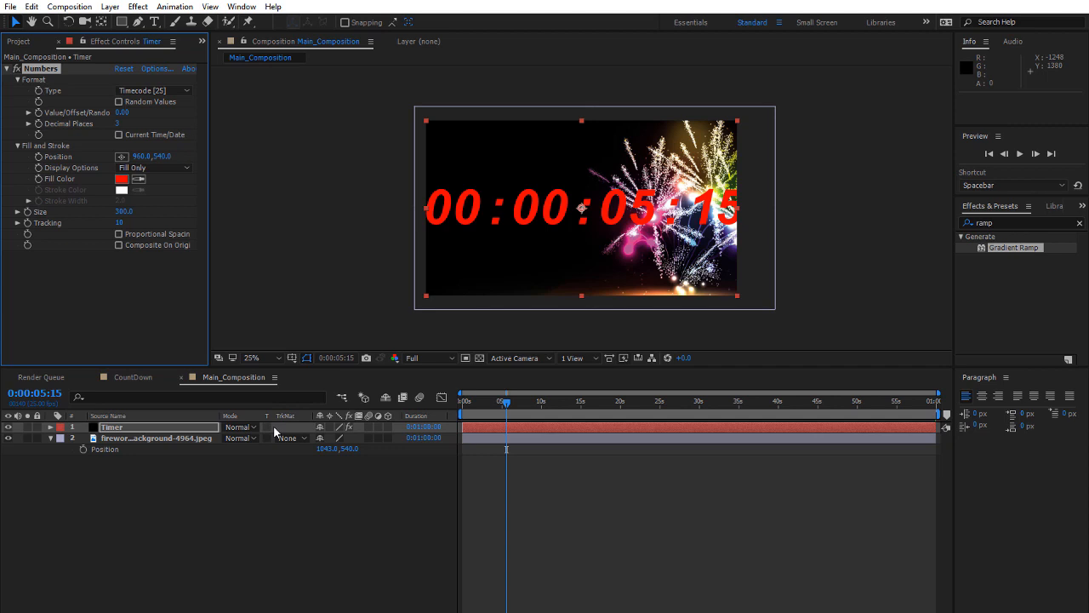
drag(506, 400, 464, 401)
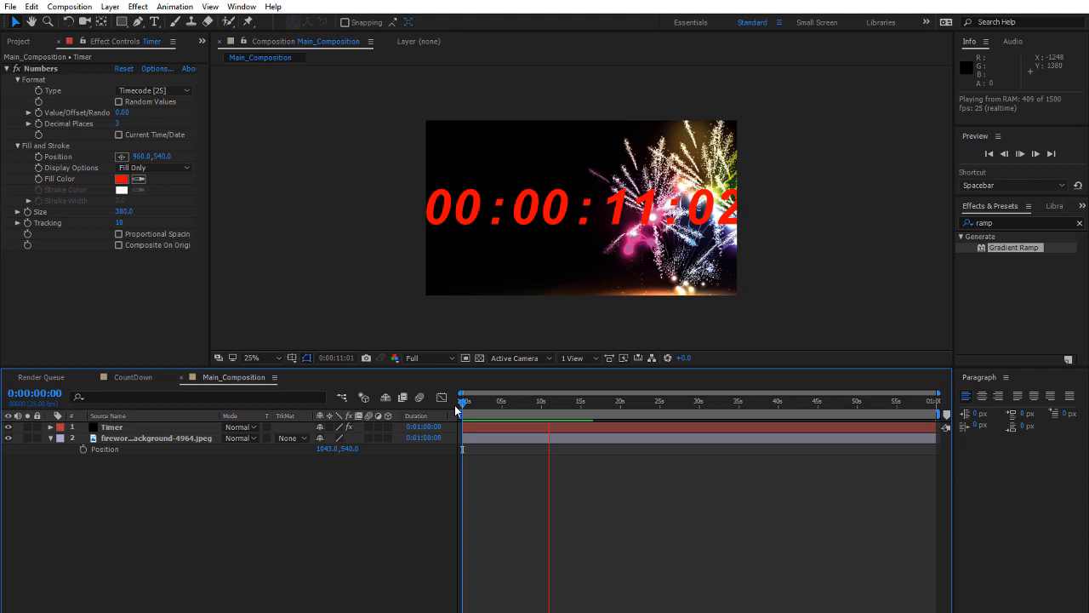
drag(464, 400, 517, 400)
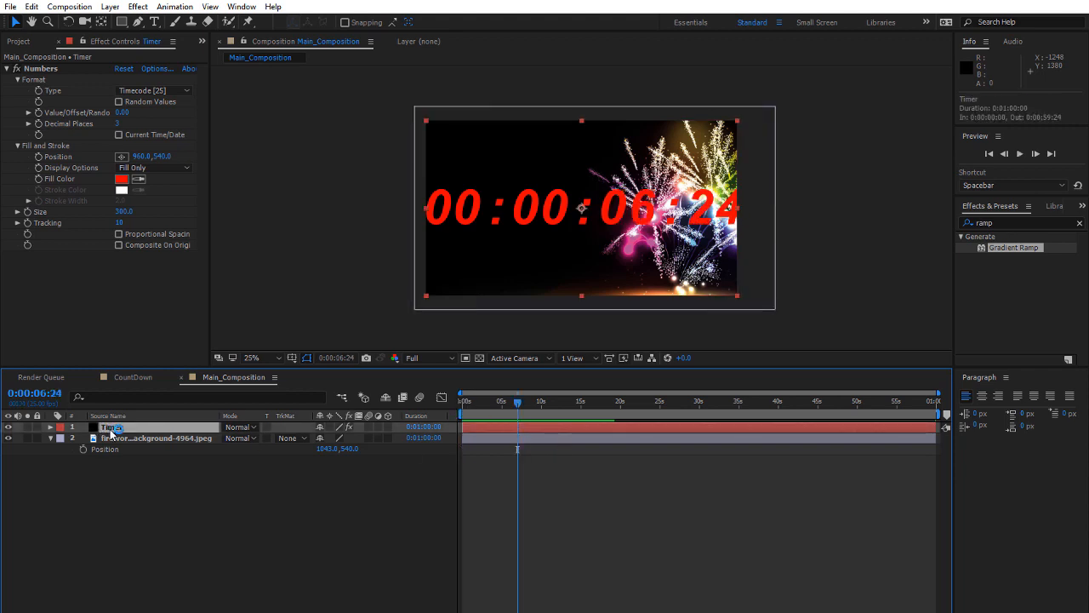
Apply Time > Time-Reverse Layer to the Timer layer
right_click(110, 427)
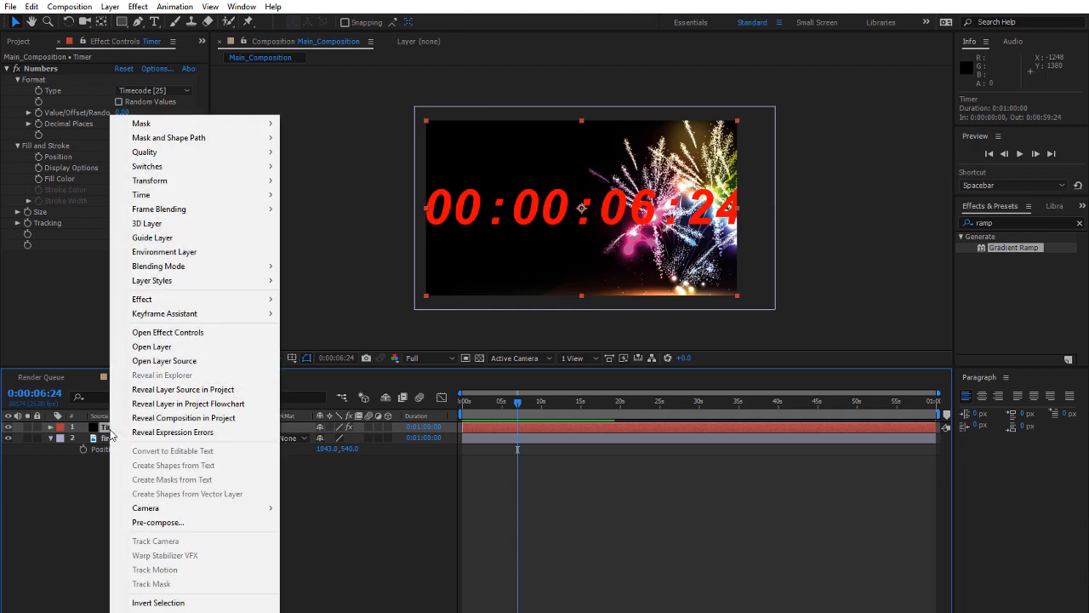
mouse_move(142, 195)
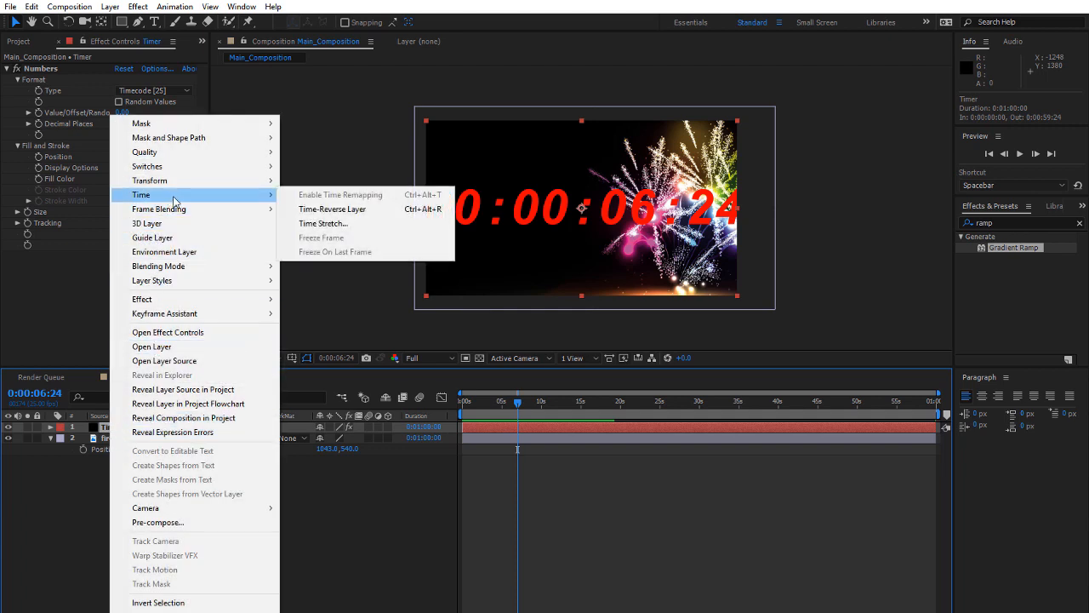
mouse_move(332, 208)
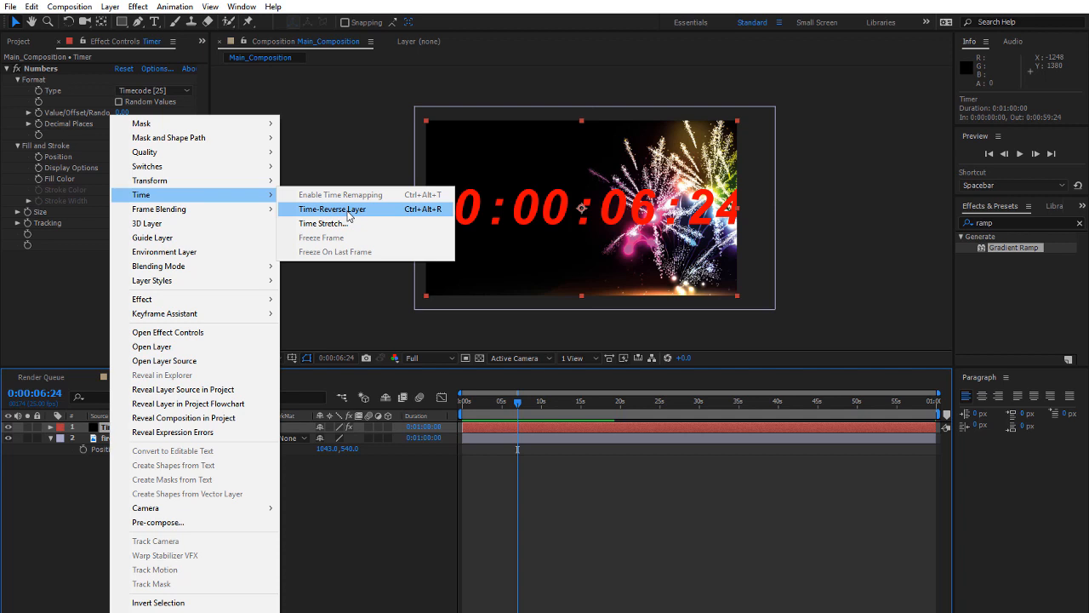
click(332, 208)
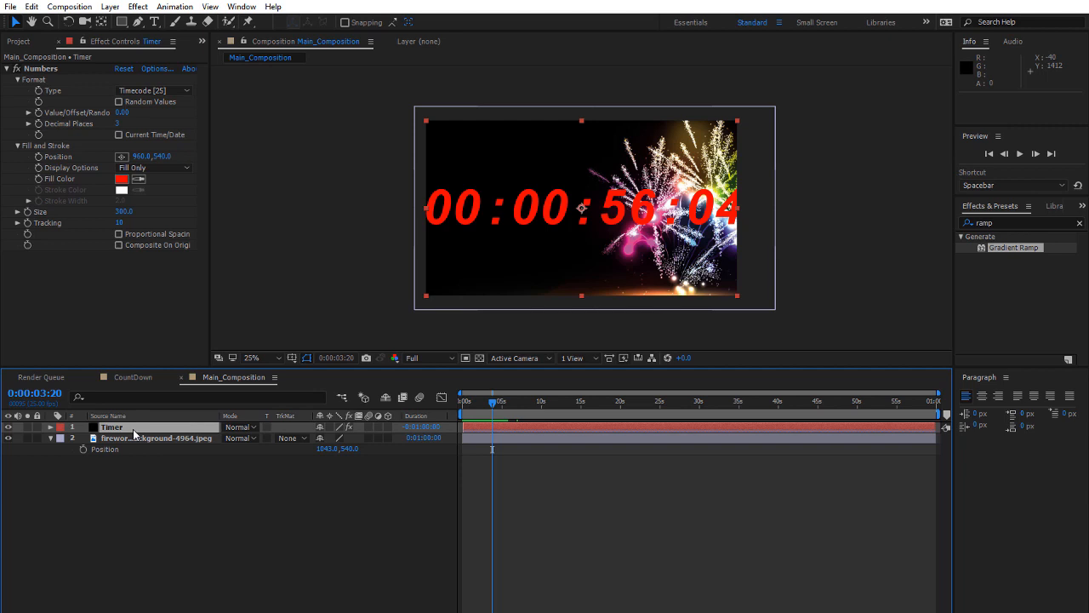
Pre-compose the Timer layer into a new composition named 'Timer'
right_click(98, 427)
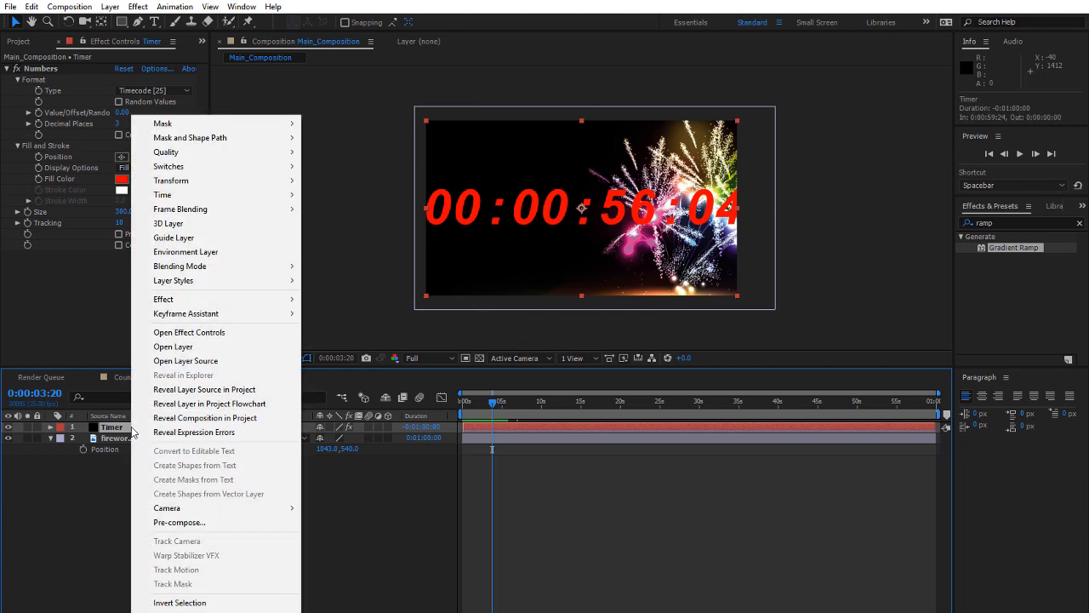
click(179, 522)
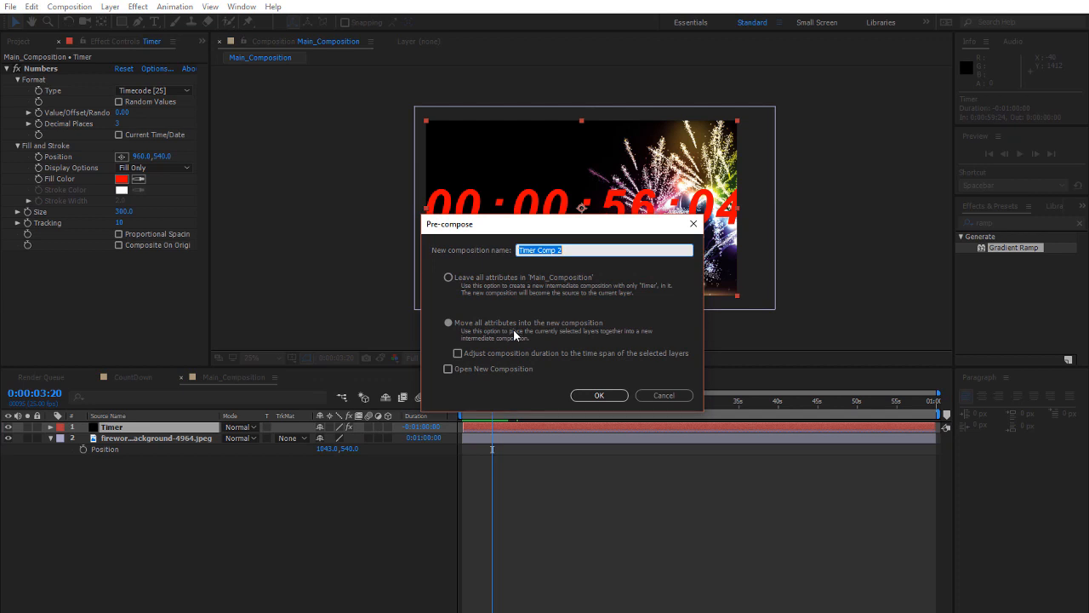
text(T)
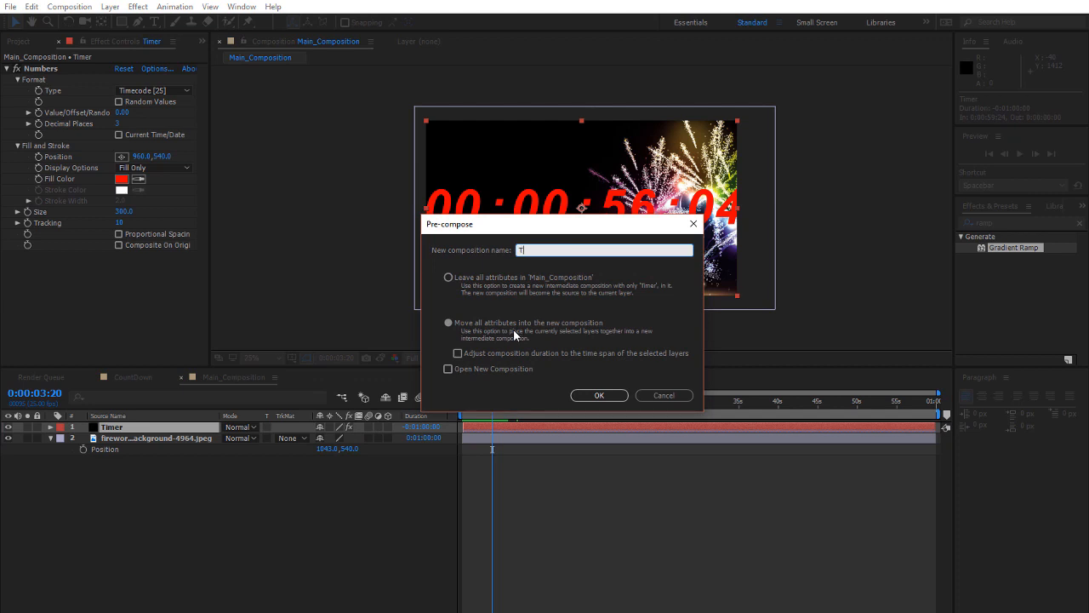
text(imer)
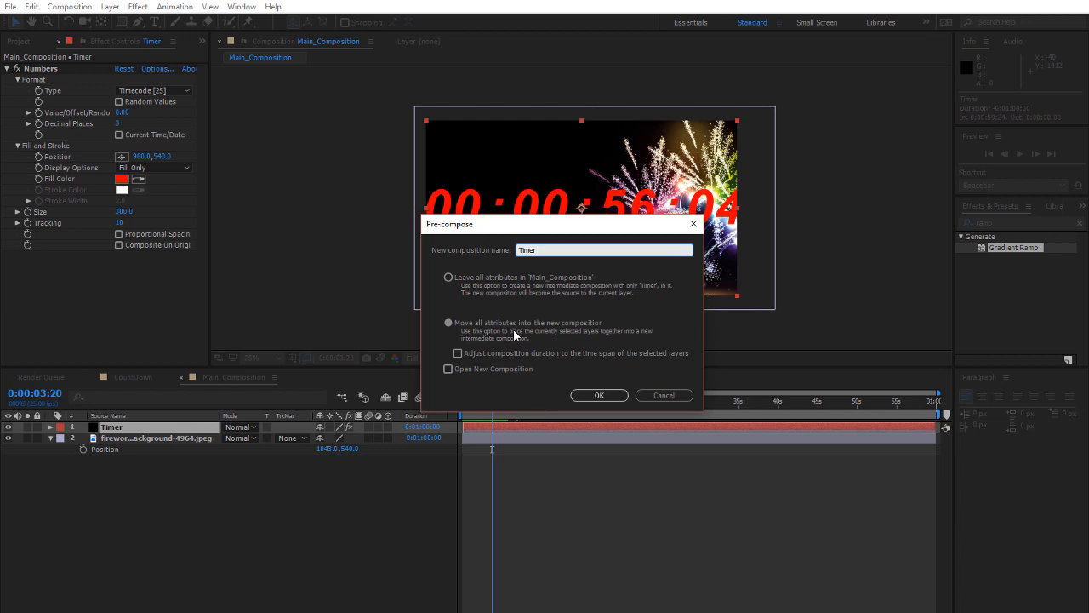
click(567, 250)
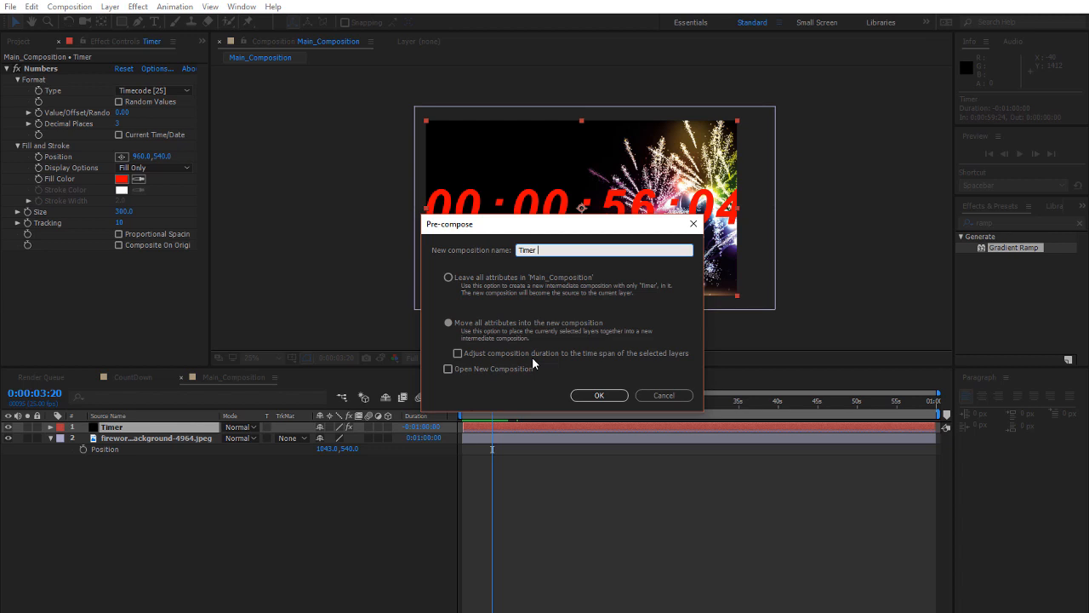
click(599, 394)
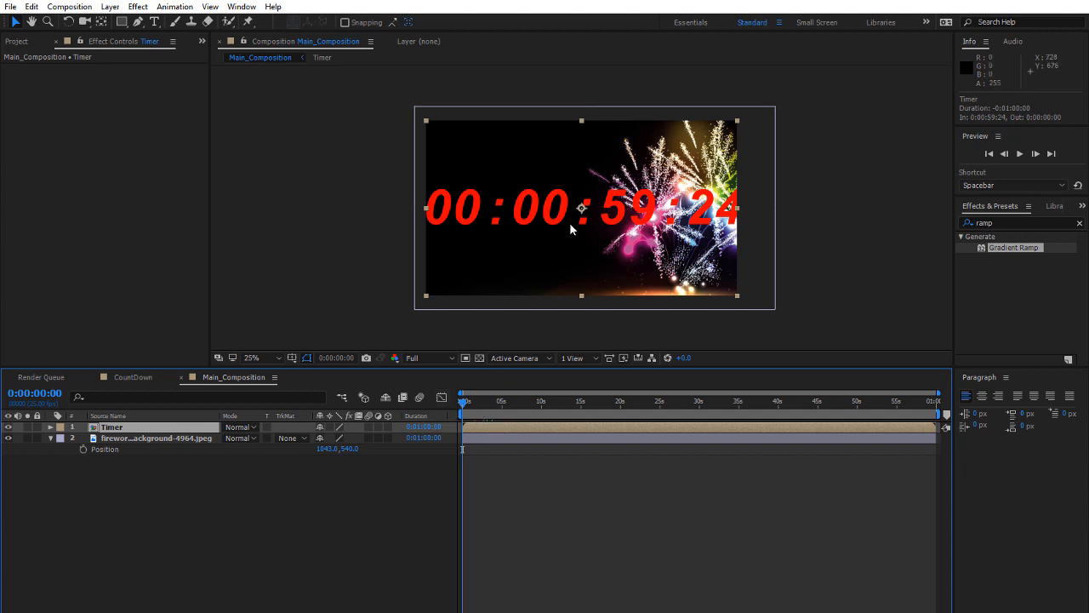
mouse_move(445, 180)
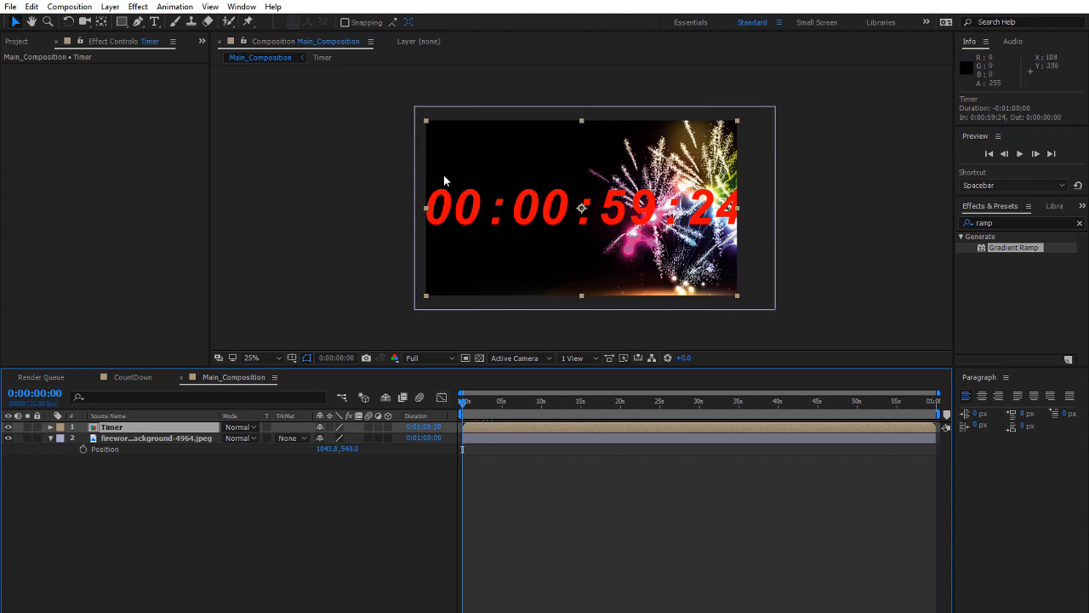
mouse_move(570, 204)
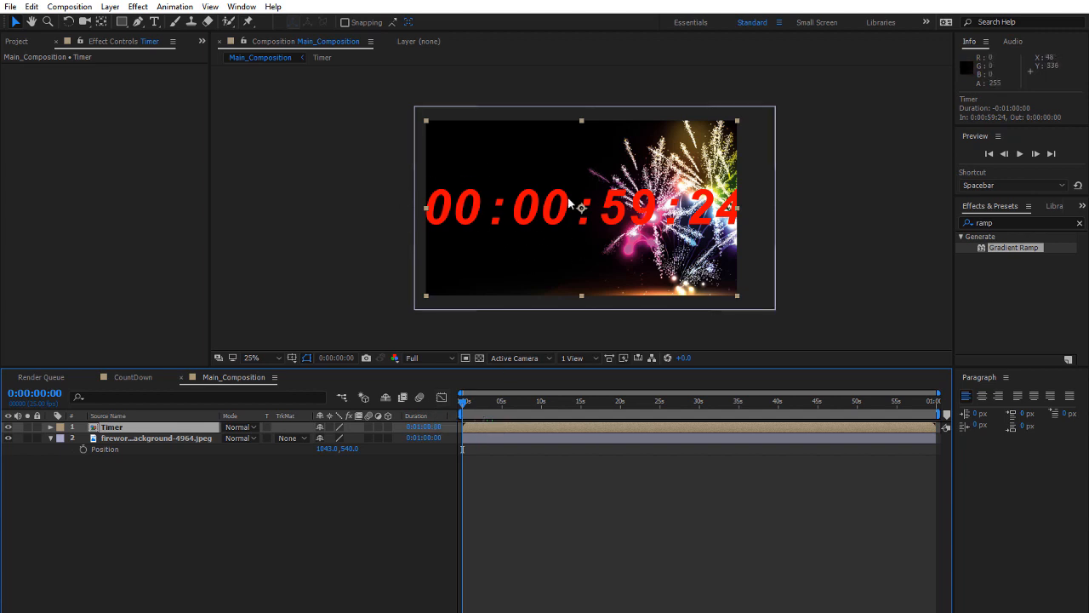
mouse_move(127, 140)
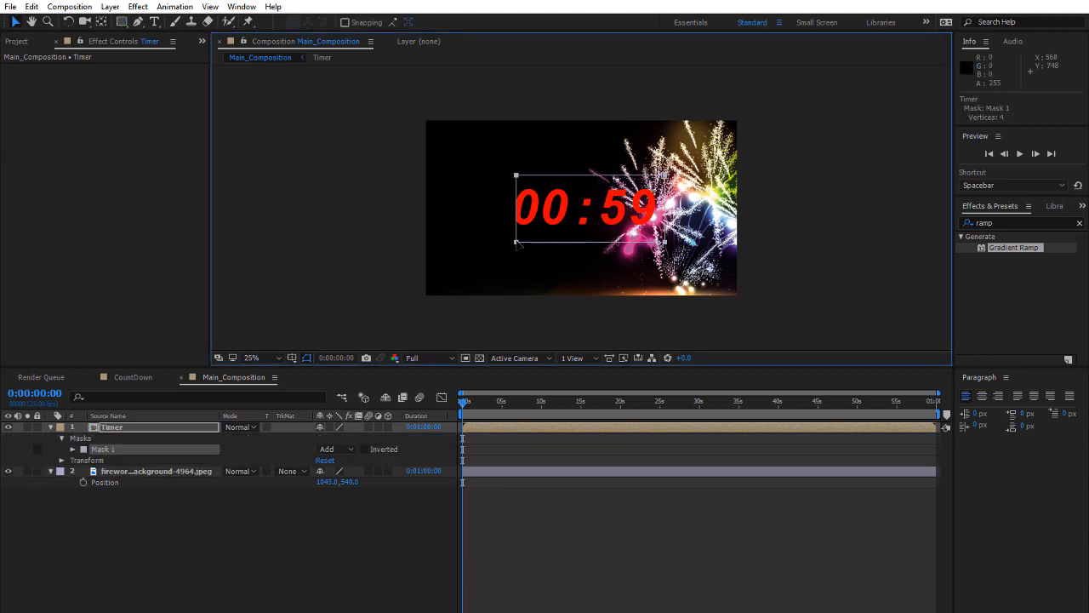
Crop the readout with a rectangle mask and expand the Timer layer's transform properties
click(514, 240)
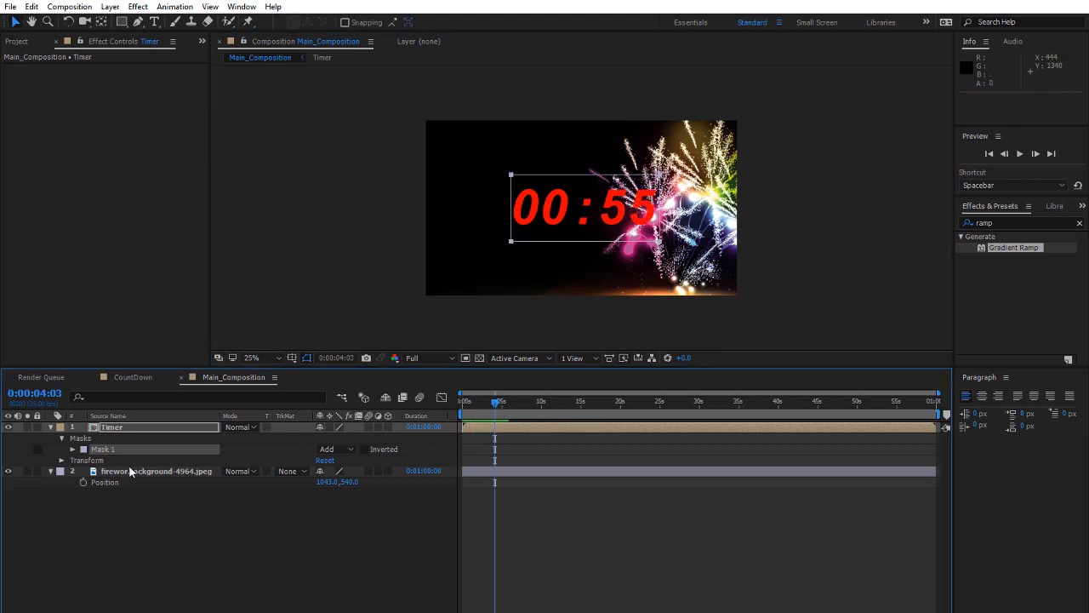
click(60, 460)
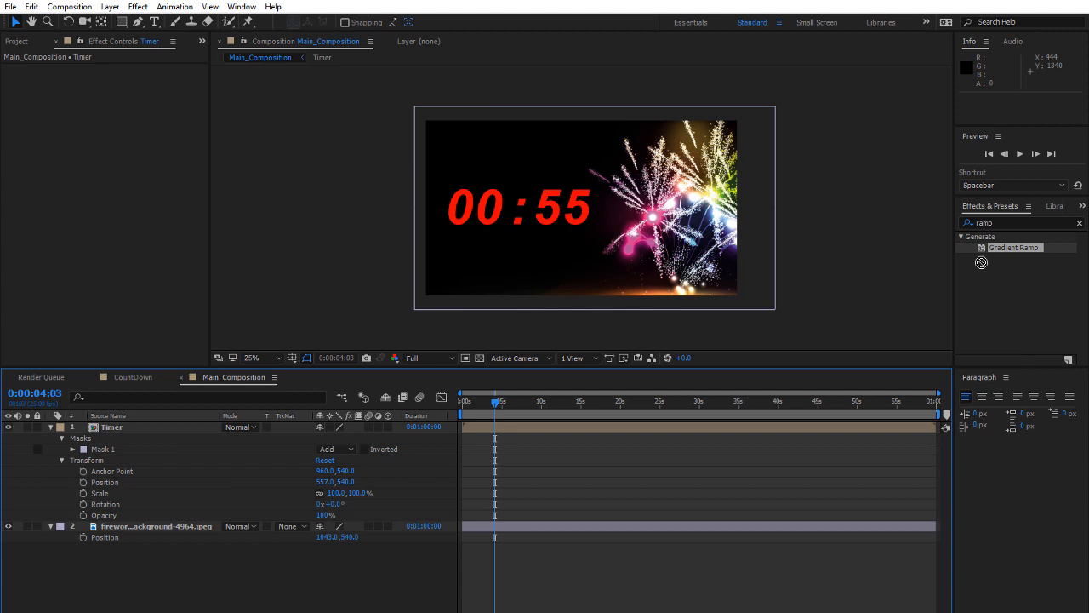
Apply Gradient Ramp to the Timer layer with a light grey End Color
double_click(111, 426)
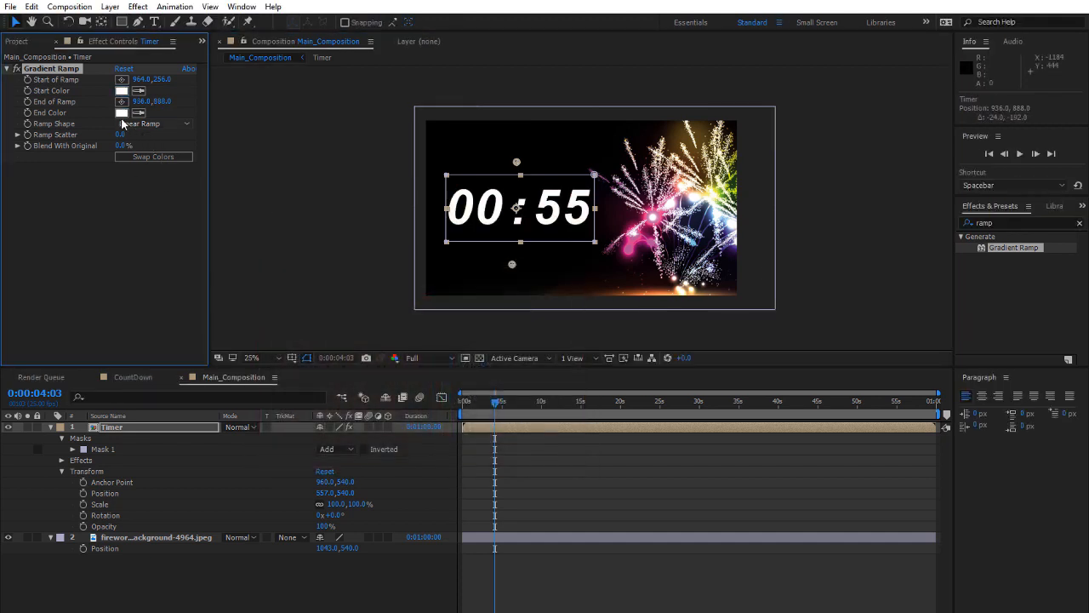
click(122, 113)
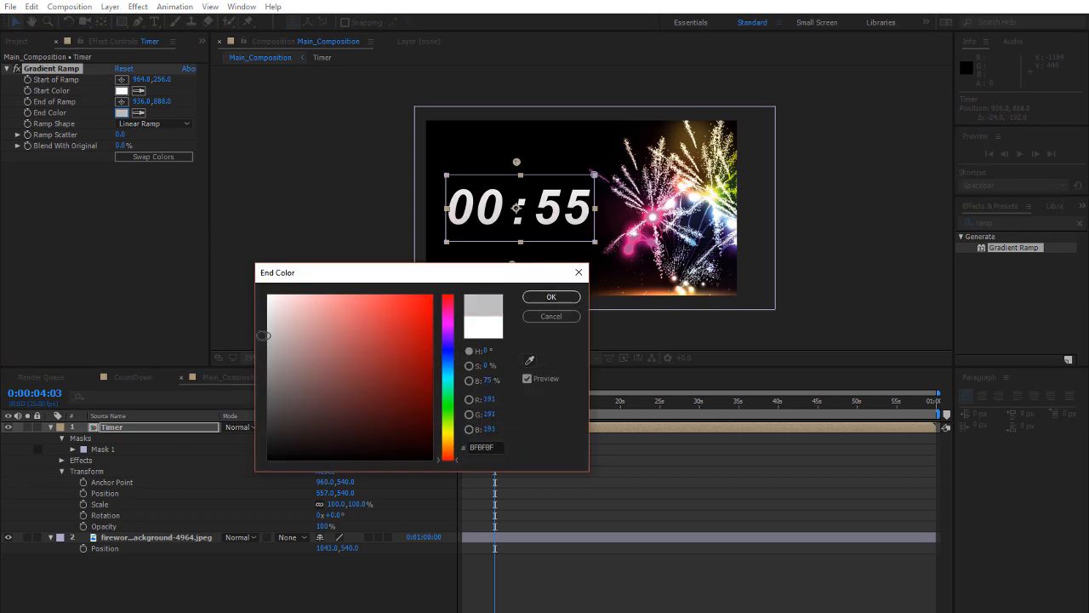
click(550, 296)
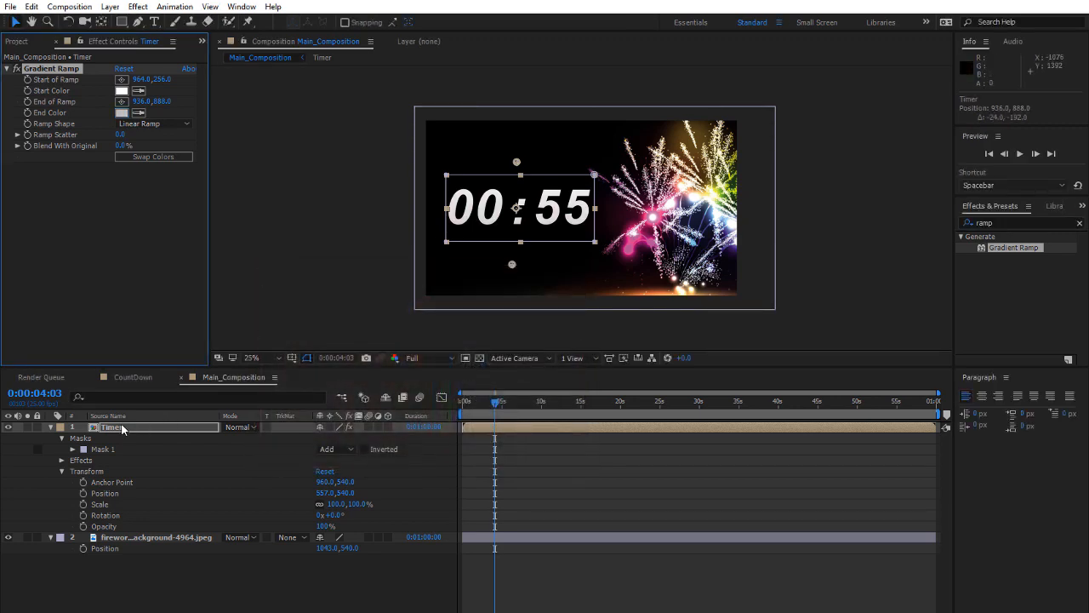
right_click(119, 427)
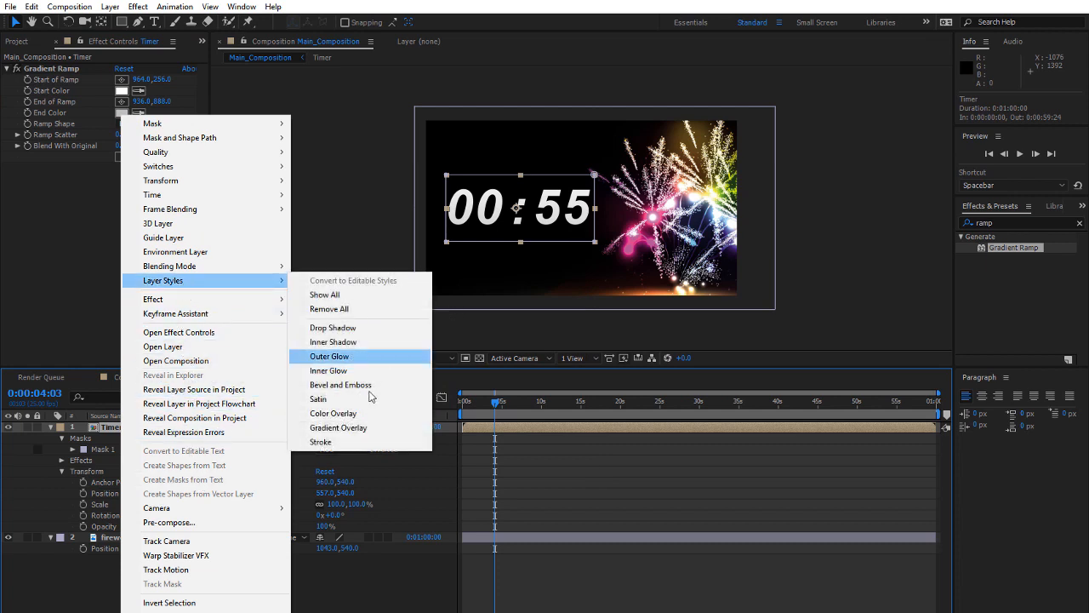
Add a Stroke layer style to the Timer layer and edit its colour
click(321, 441)
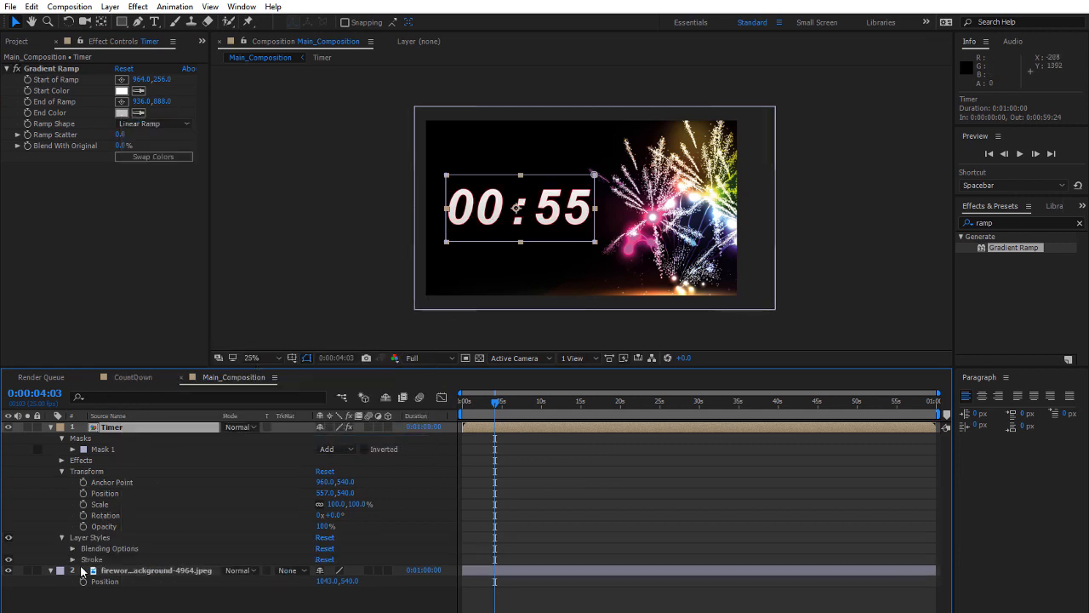
click(71, 559)
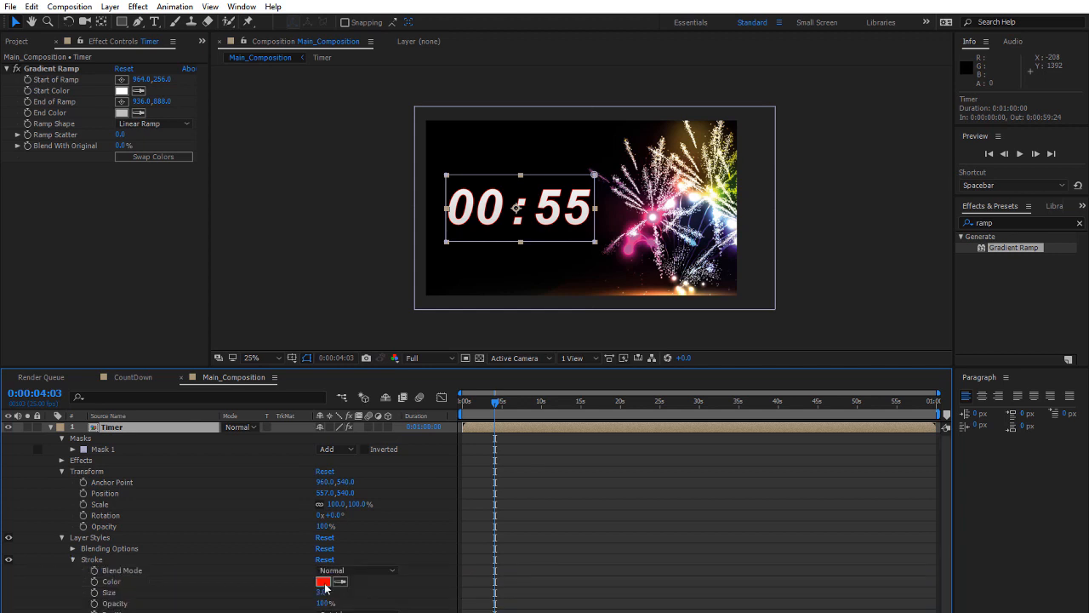
click(319, 582)
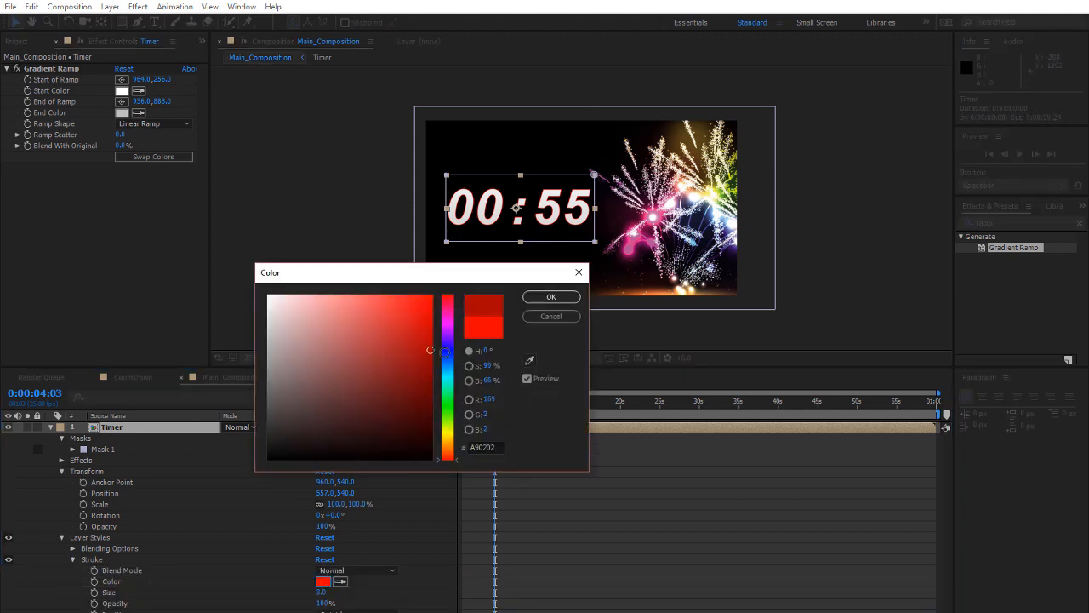